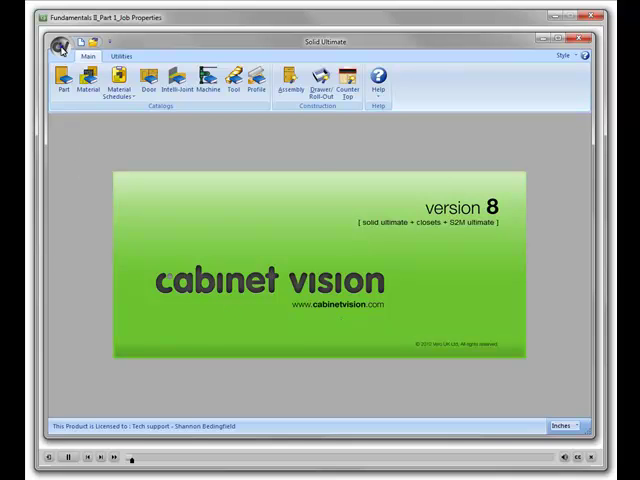
Show the application menu listing recent jobs and file actions
{"action": "left_click", "coordinate": [62, 48]}
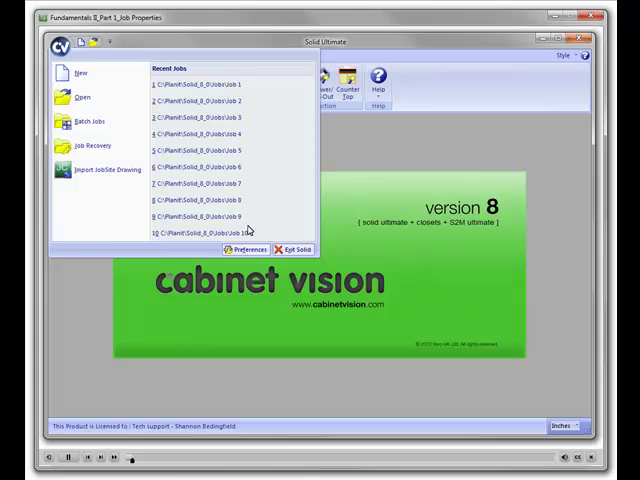
Bring up Preferences with the company name, address and contact details on the User page
{"action": "left_click", "coordinate": [246, 250]}
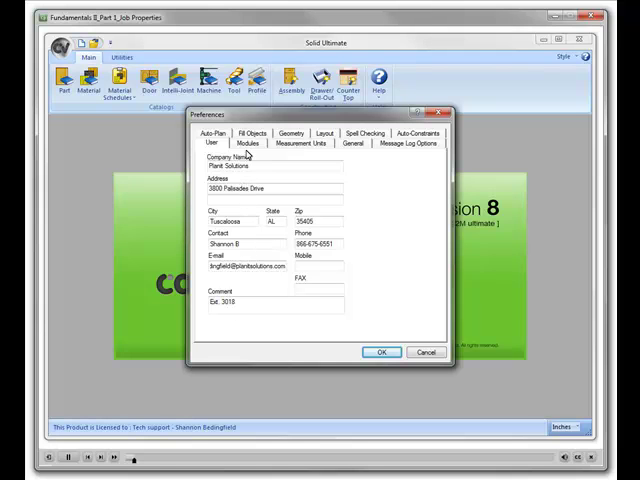
Review the Modules settings with the job site briefcase folder path
{"action": "left_click", "coordinate": [246, 144]}
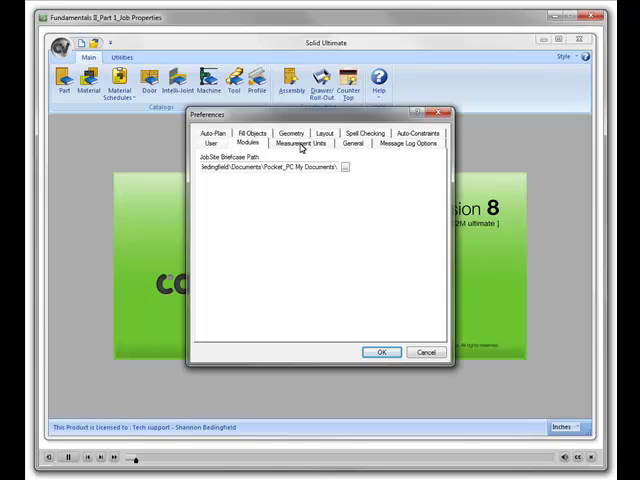
Confirm units stay Inches at 1/32 precision with metric unchanged, then move to General options
{"action": "left_click", "coordinate": [296, 144]}
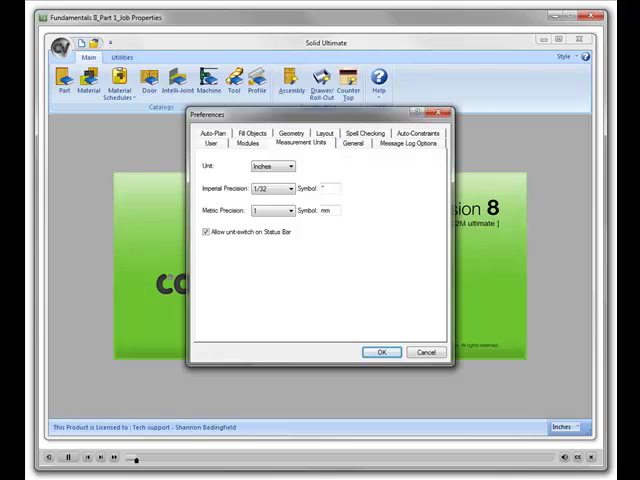
{"action": "left_click", "coordinate": [292, 166]}
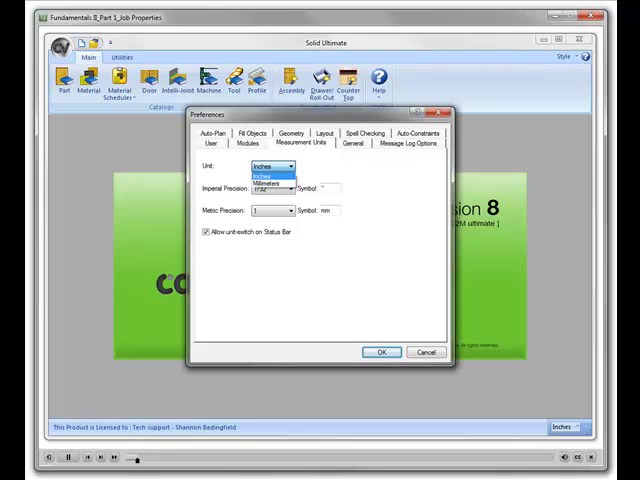
{"action": "left_click", "coordinate": [272, 176]}
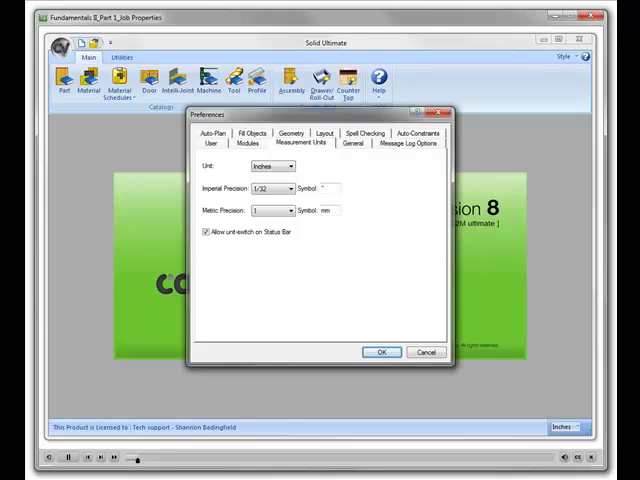
{"action": "left_click", "coordinate": [294, 188]}
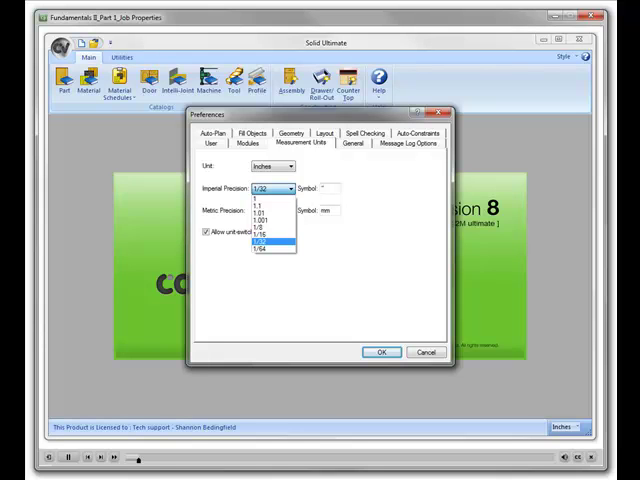
{"action": "left_click", "coordinate": [270, 210]}
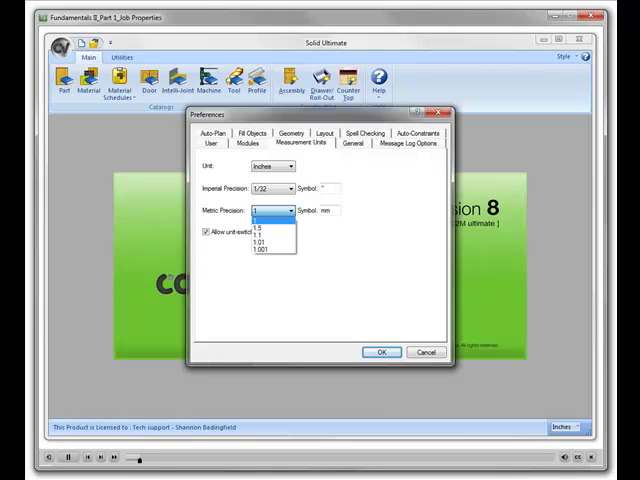
{"action": "left_click", "coordinate": [276, 222]}
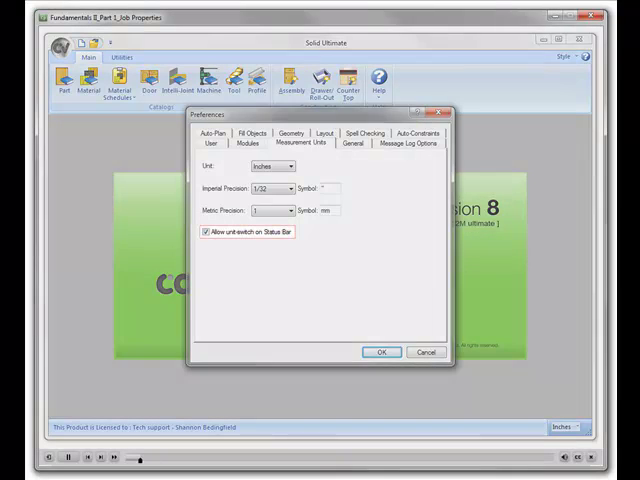
{"action": "left_click", "coordinate": [204, 232]}
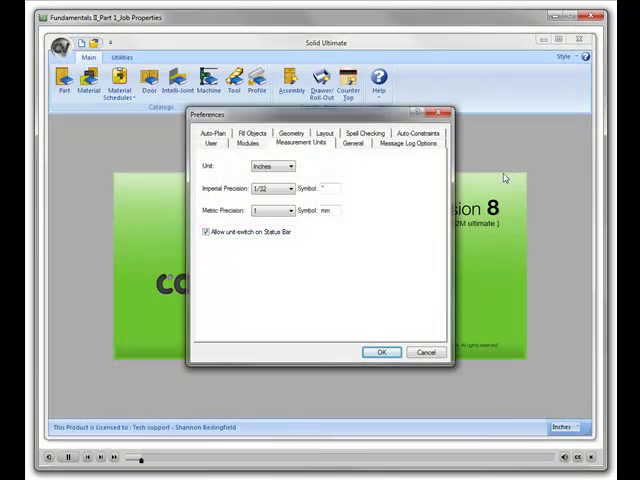
{"action": "left_click", "coordinate": [352, 144]}
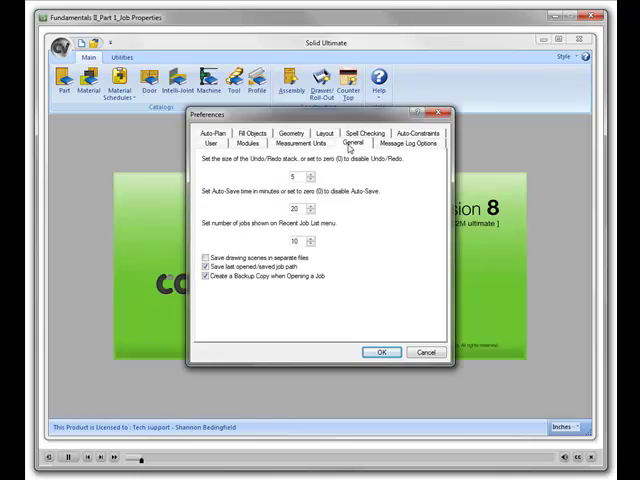